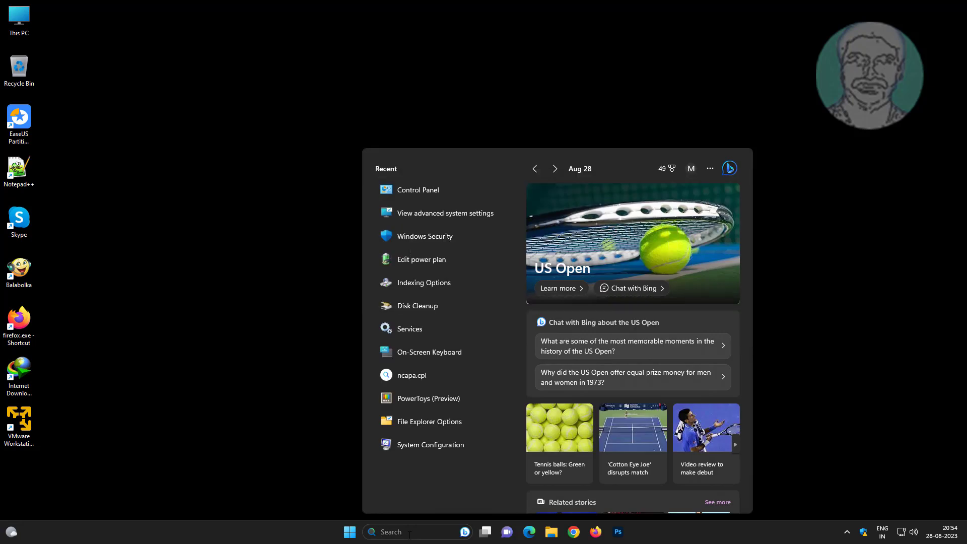
- Search 'control panel' from the taskbar and launch the Control Panel result
type("control")
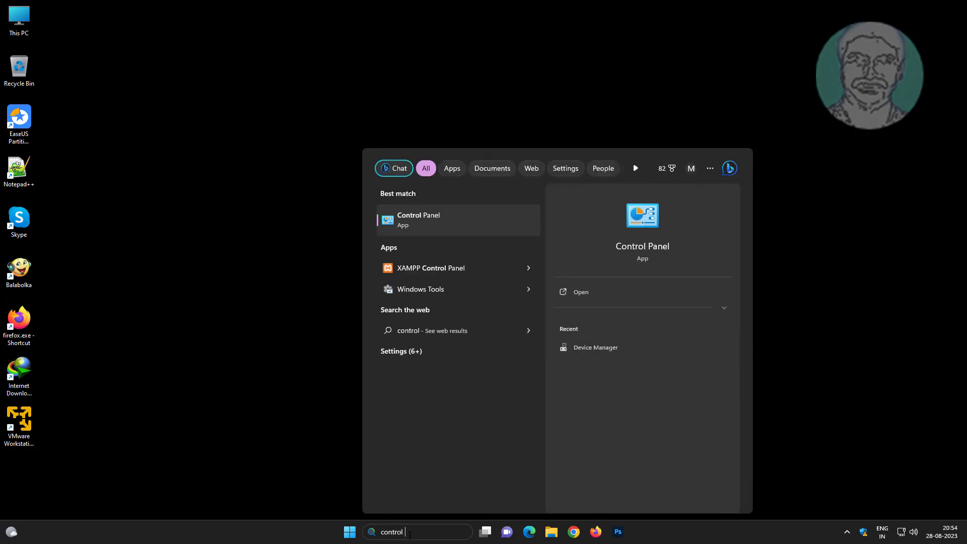
type("panel")
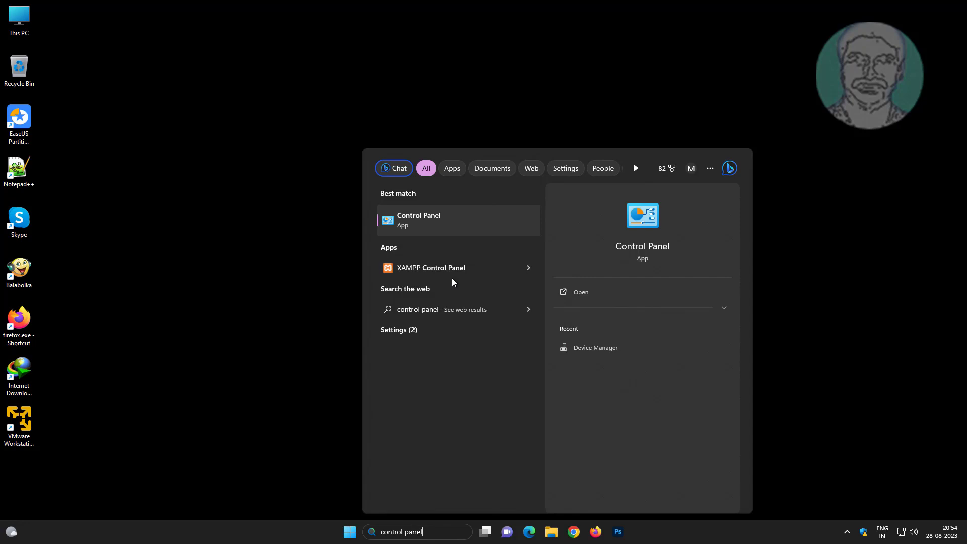
left_click(418, 219)
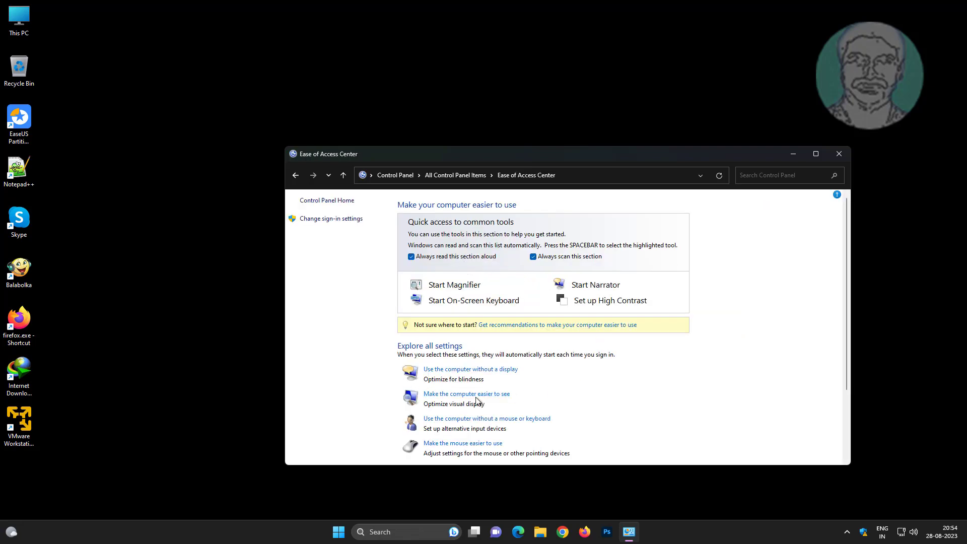
- In 'Make the computer easier to see', uncheck 'Remove background images', then Apply and OK
left_click(466, 393)
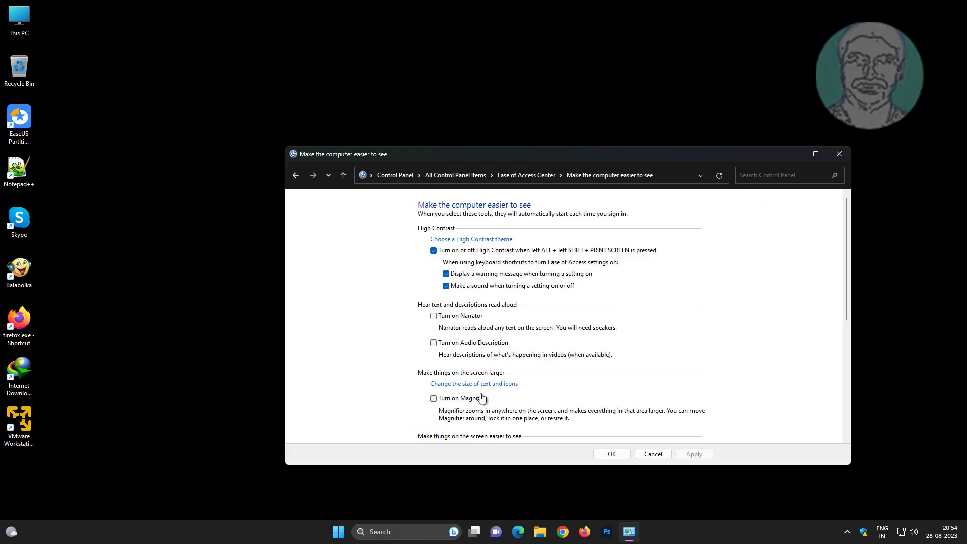
scroll("down", 3)
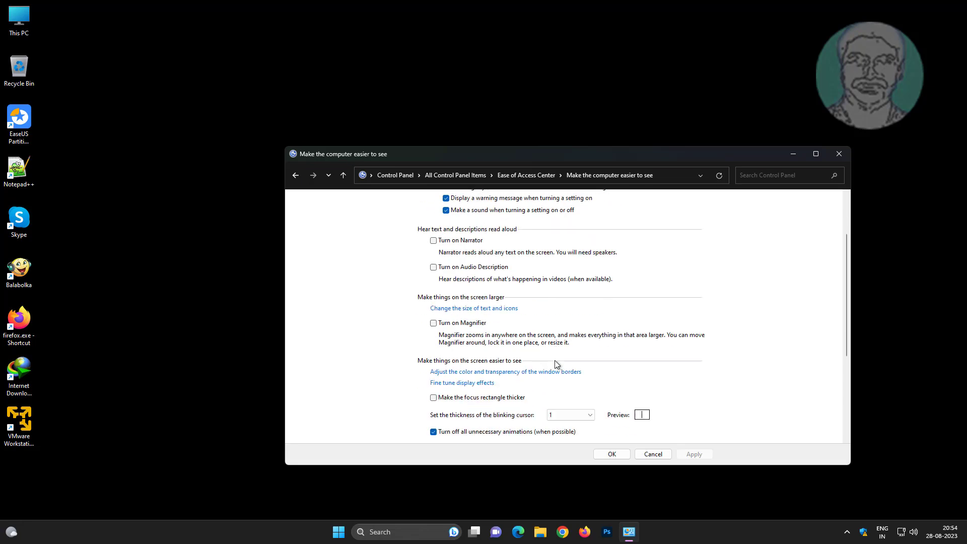
scroll("down", 3)
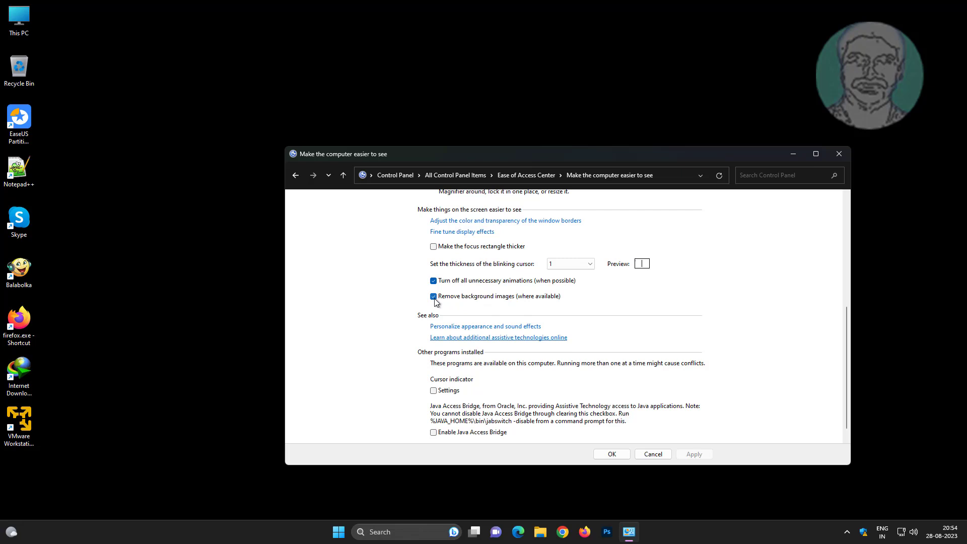
left_click(432, 296)
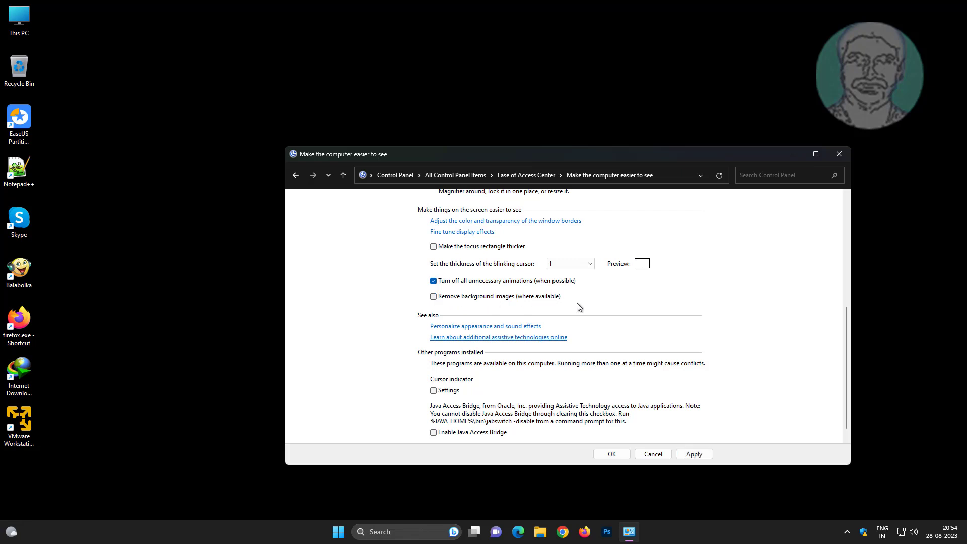
left_click(693, 454)
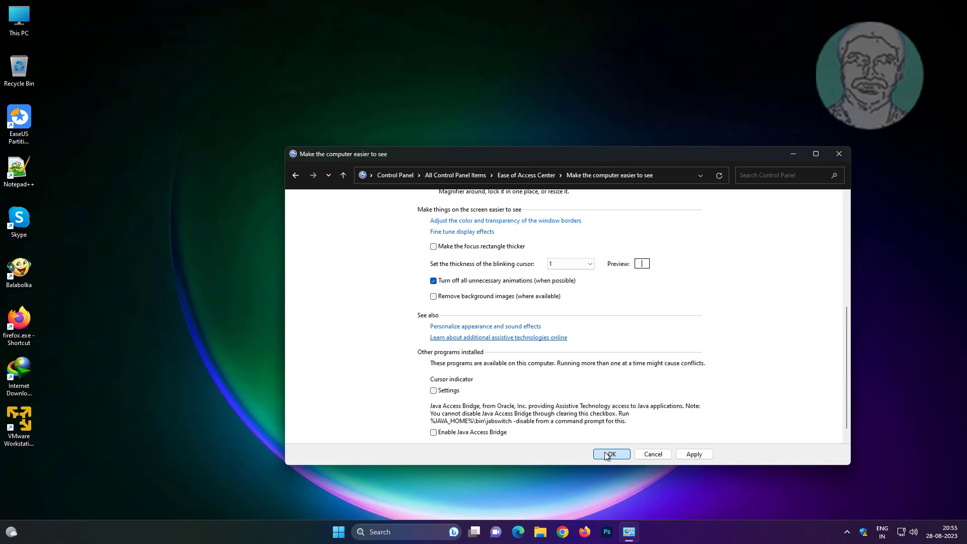
left_click(612, 453)
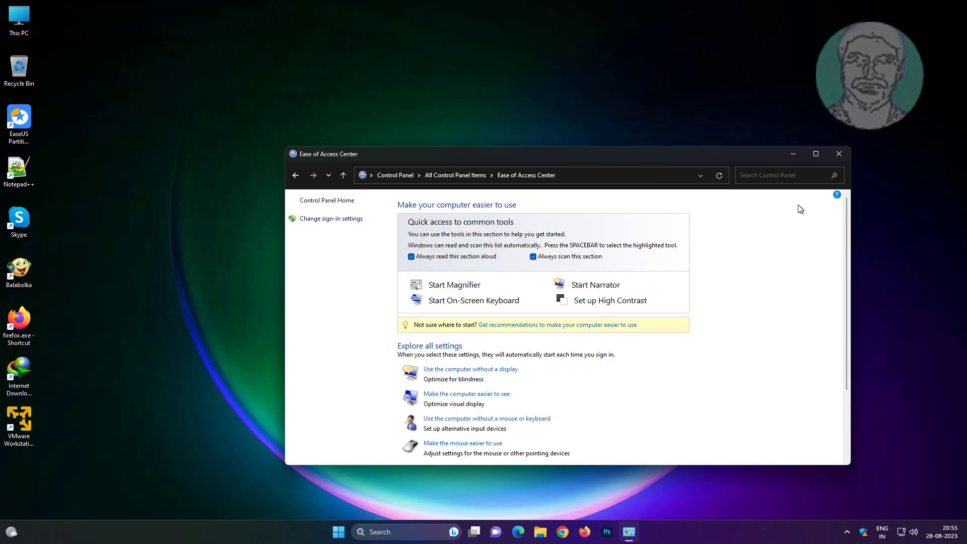
- Close Ease of Access Center and run %appdata% from the Run dialog
left_click(839, 154)
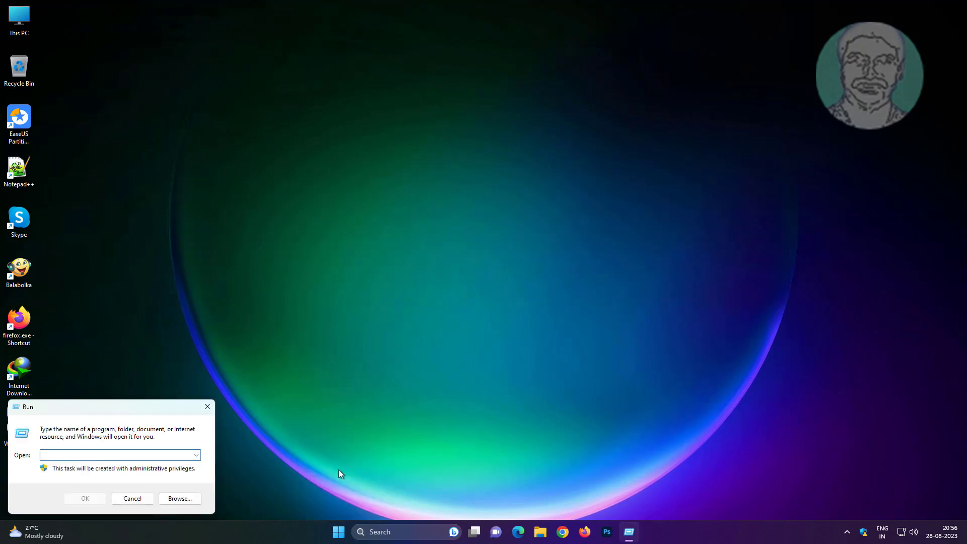
type("%a")
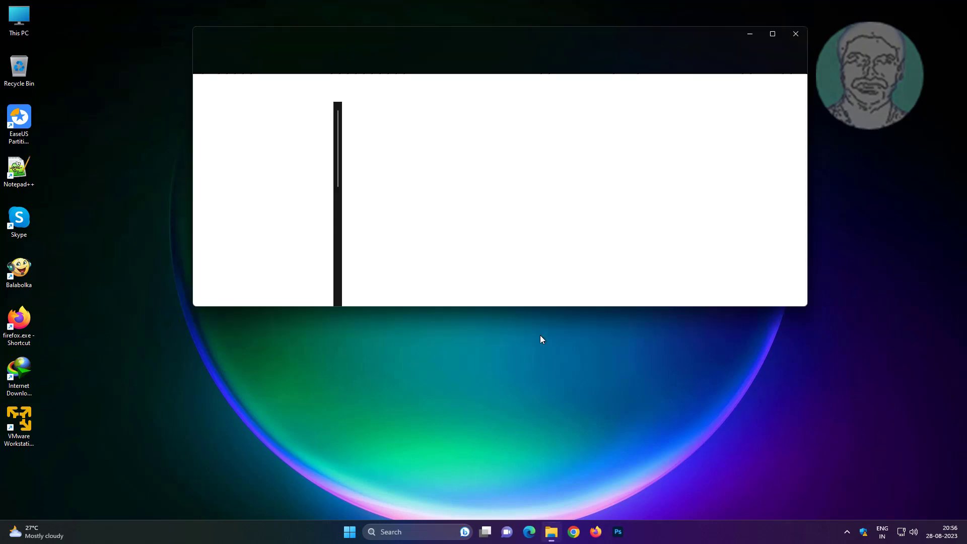
- Drill down from Roaming into the Microsoft folder, then into its Windows folder
left_click(458, 60)
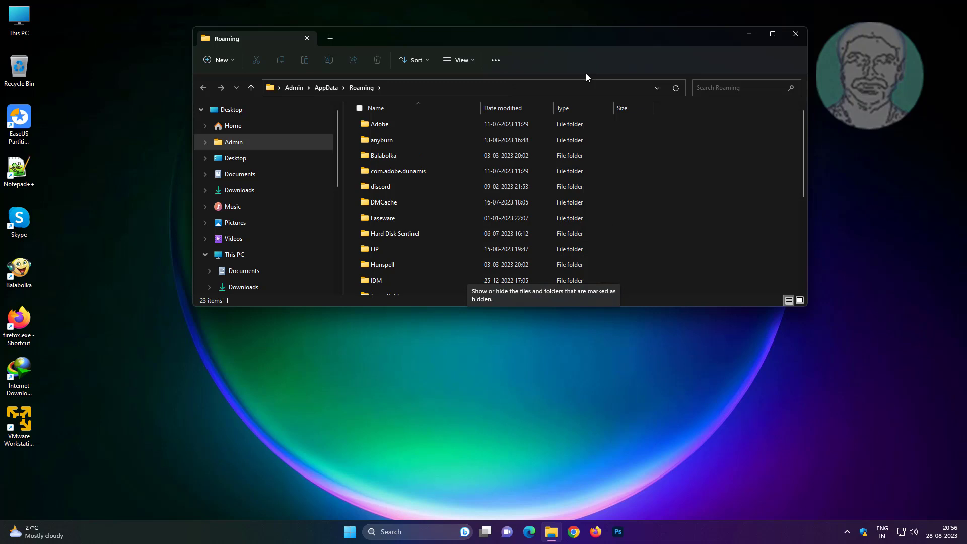
mouse_move(693, 272)
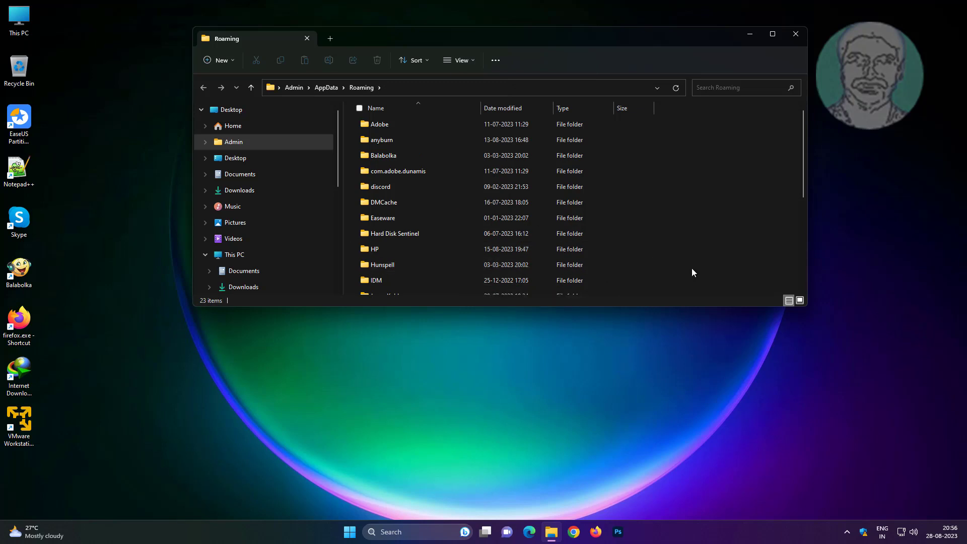
left_click(415, 249)
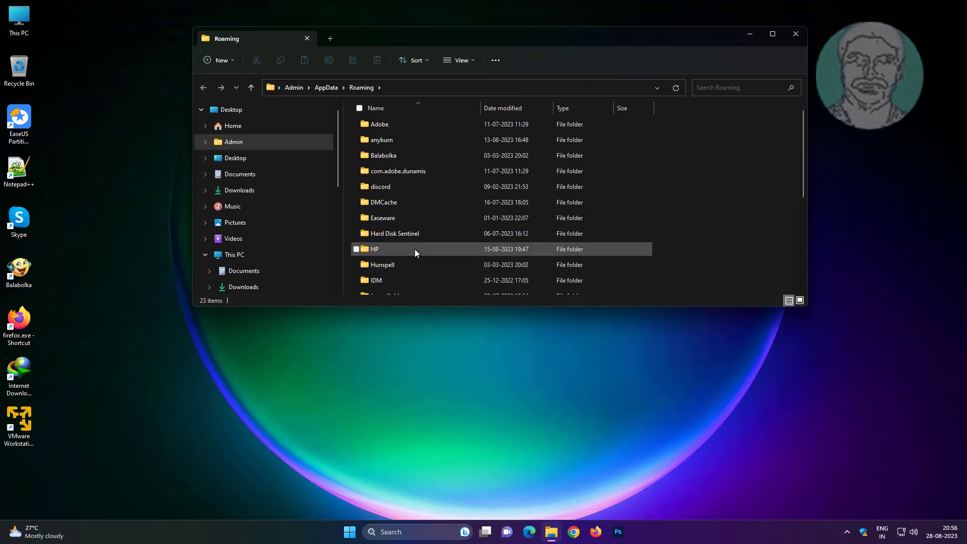
scroll("down", 3)
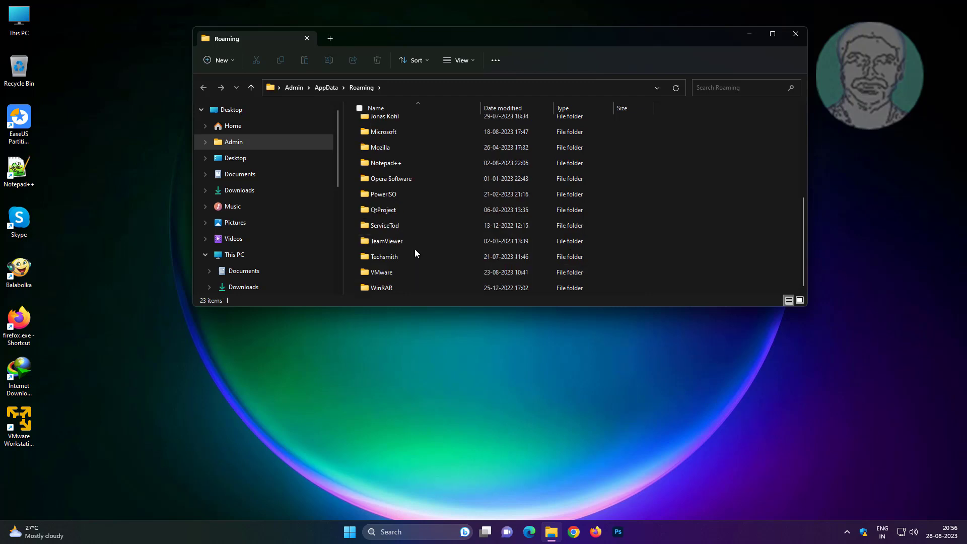
left_click(383, 131)
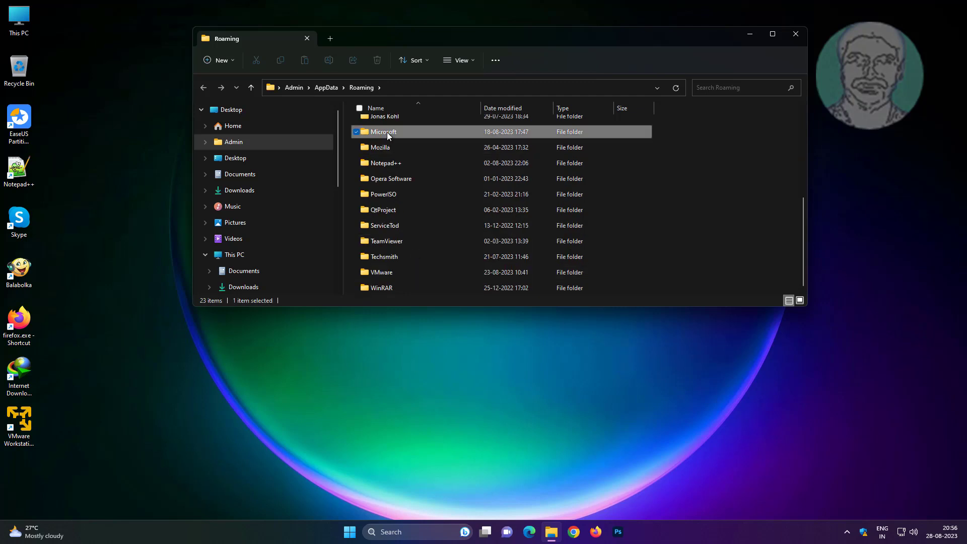
double_click(384, 131)
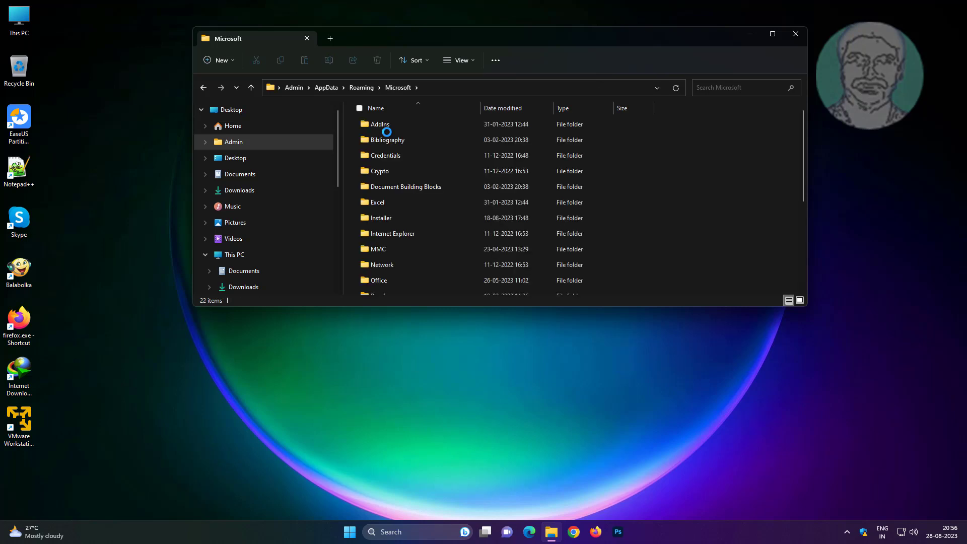
scroll("down", 3)
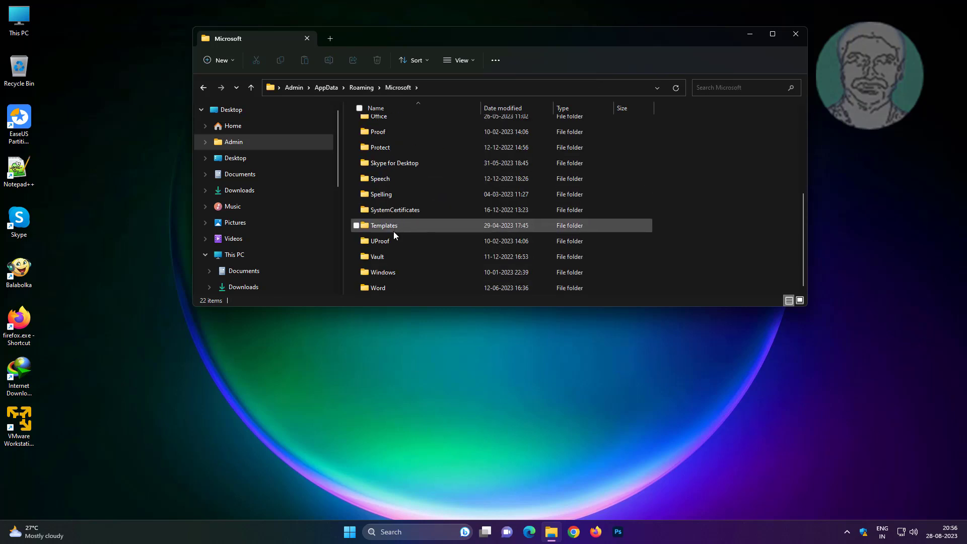
double_click(382, 272)
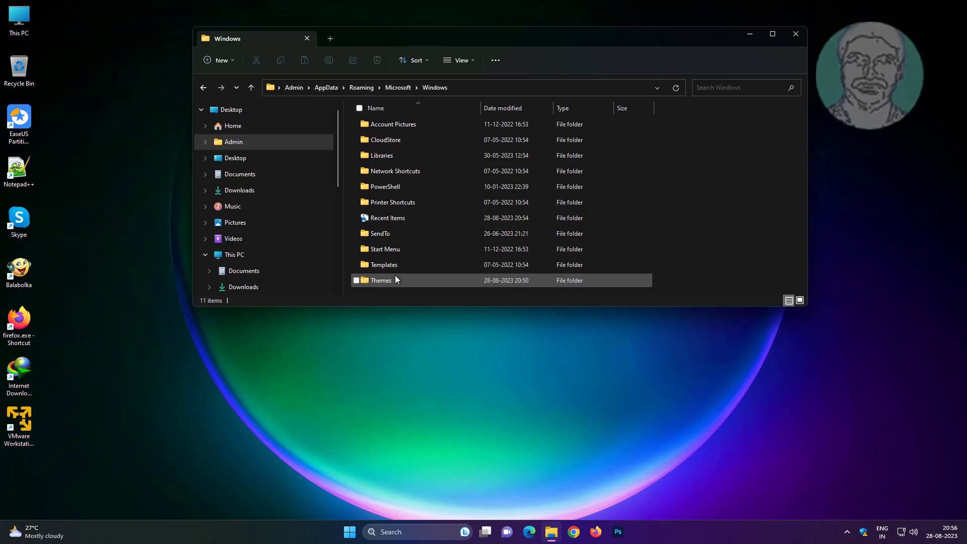
- In Themes, rename TranscodedWallpaper to TranscodedWallpaper_old and close the window
left_click(380, 280)
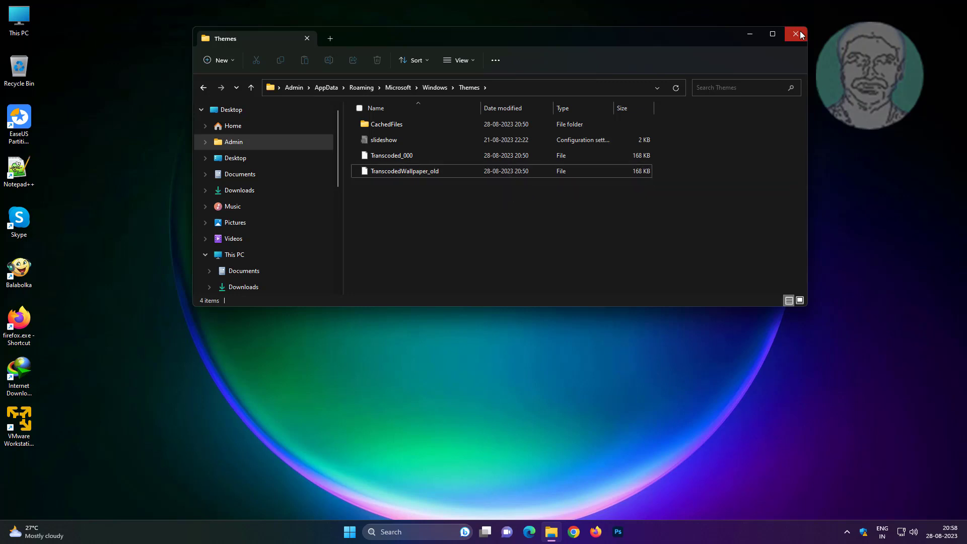
left_click(793, 33)
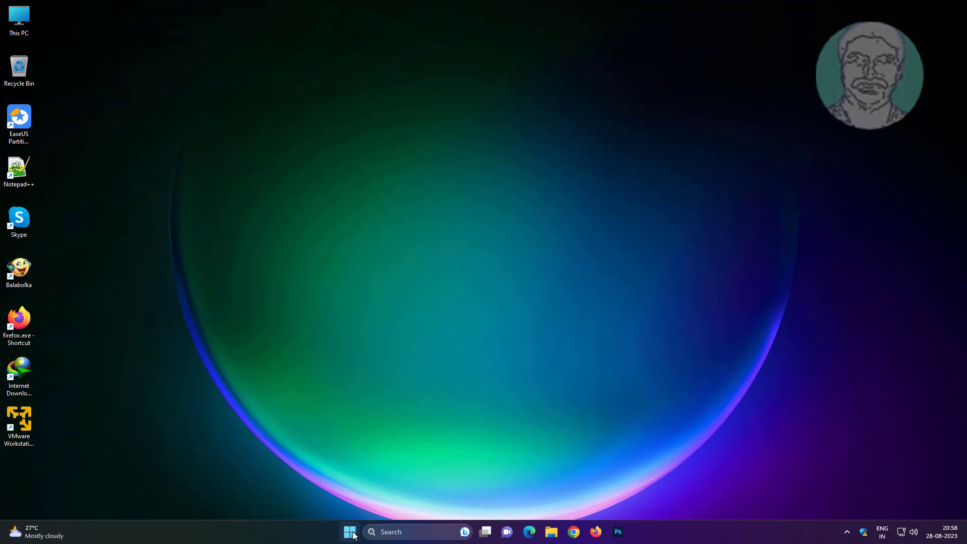